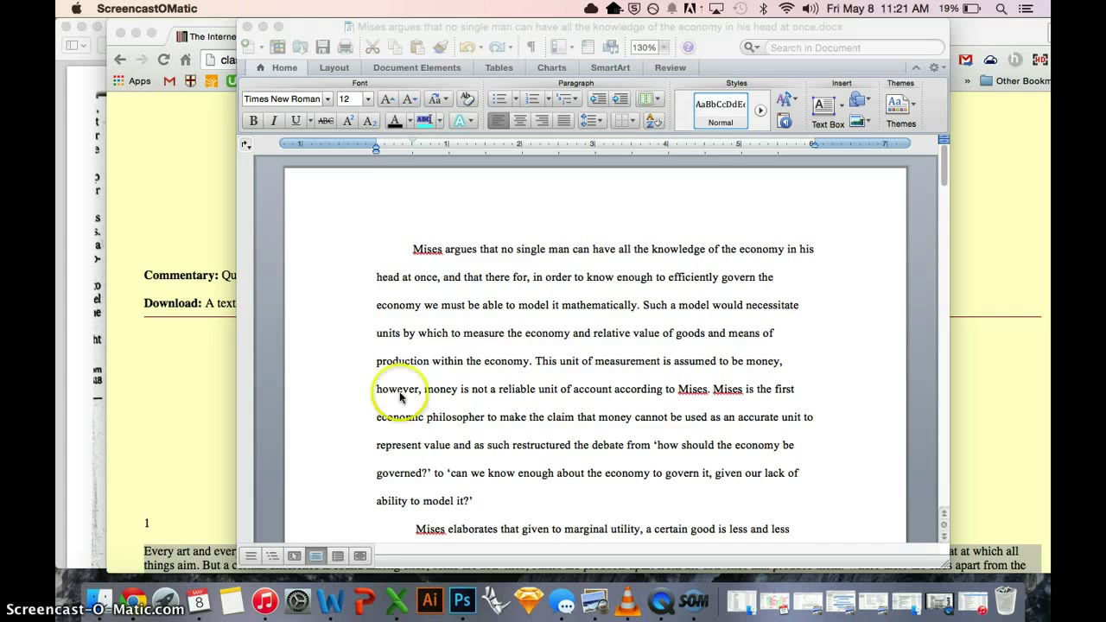
Step: Bring up System Preferences over the Mises essay and go to Dictation & Speech
left_click(298, 598)
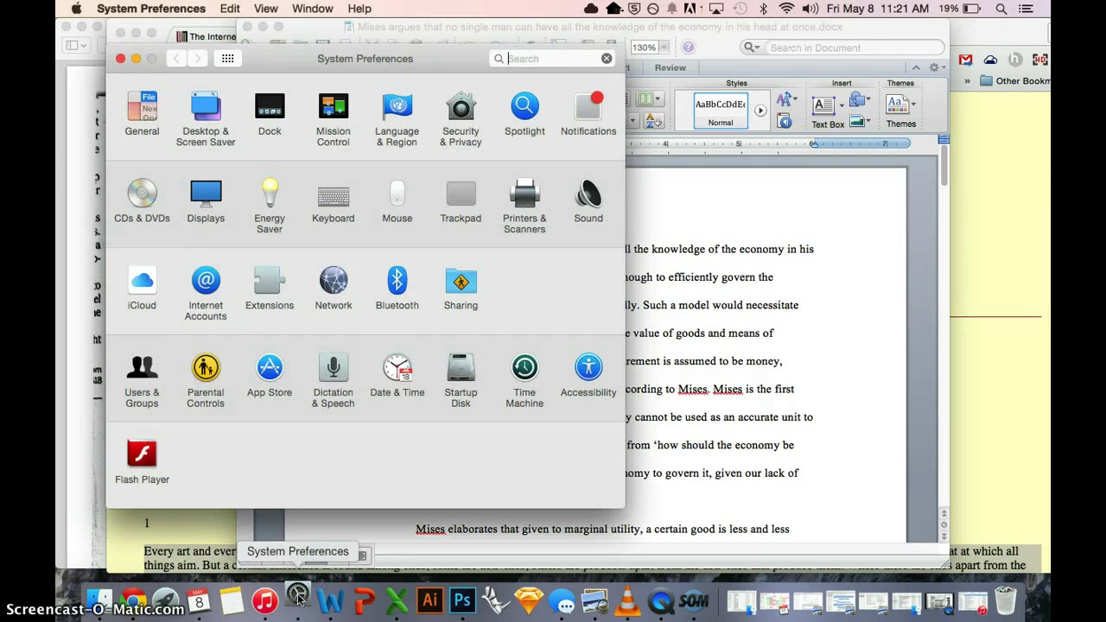
left_click(332, 367)
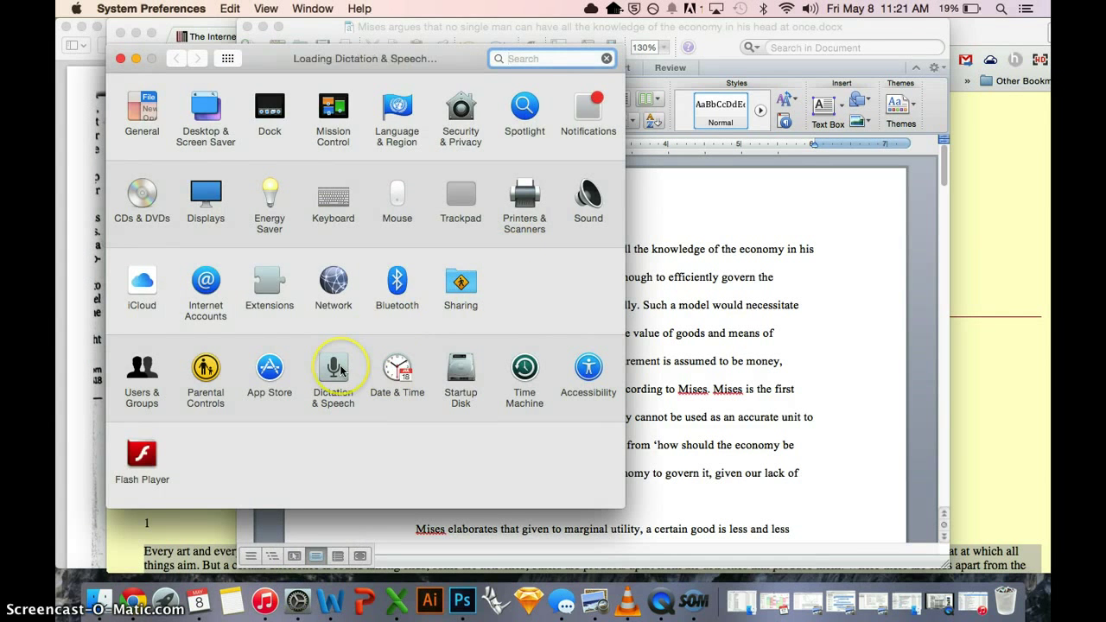
Step: Keep Samantha as the system voice, set the speaking rate slightly above normal, and play a sample
left_click(332, 367)
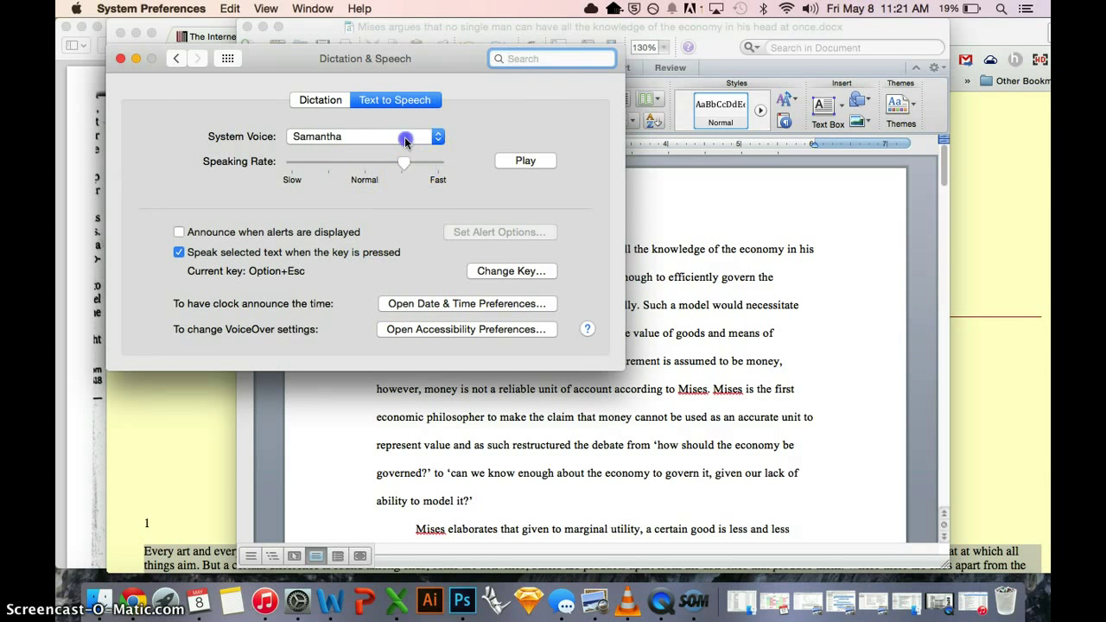
left_click(406, 135)
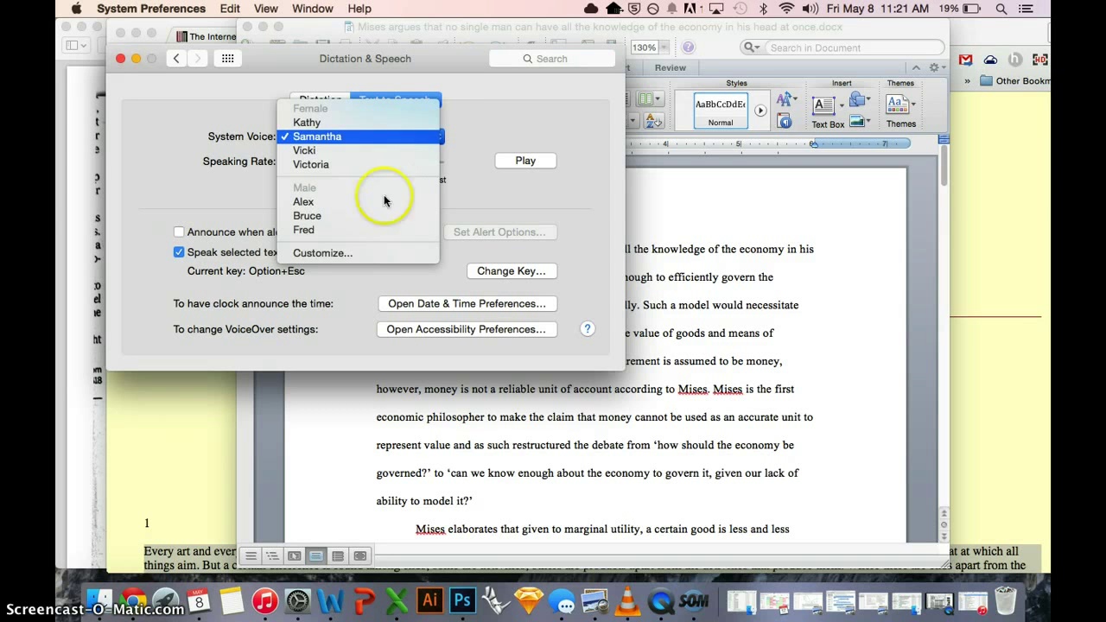
mouse_move(372, 137)
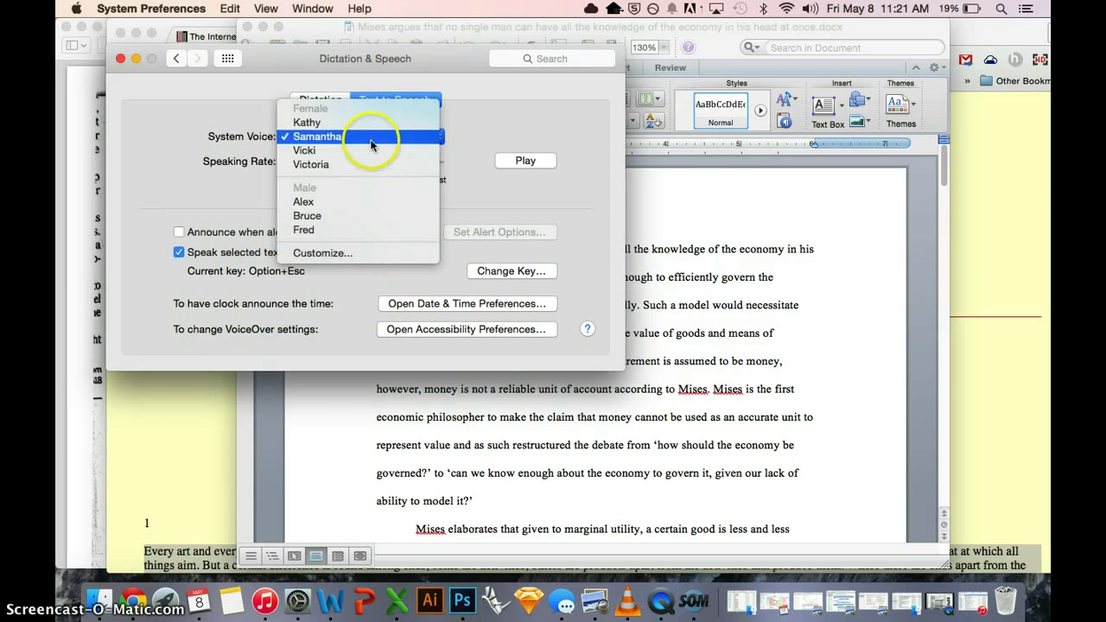
left_click(318, 136)
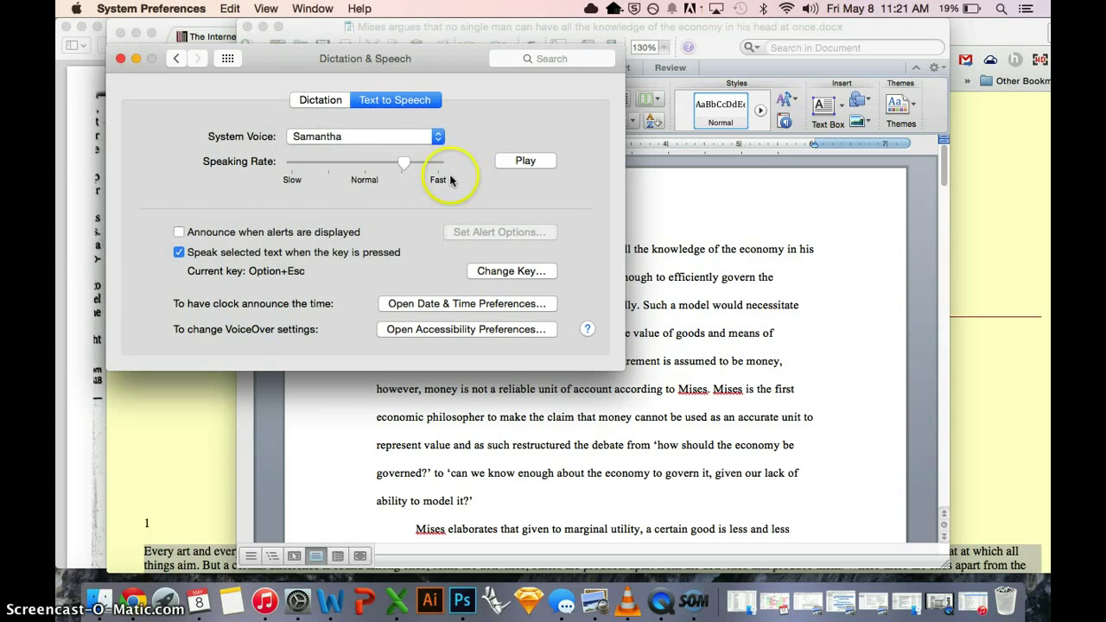
left_click_drag(433, 162, 423, 163)
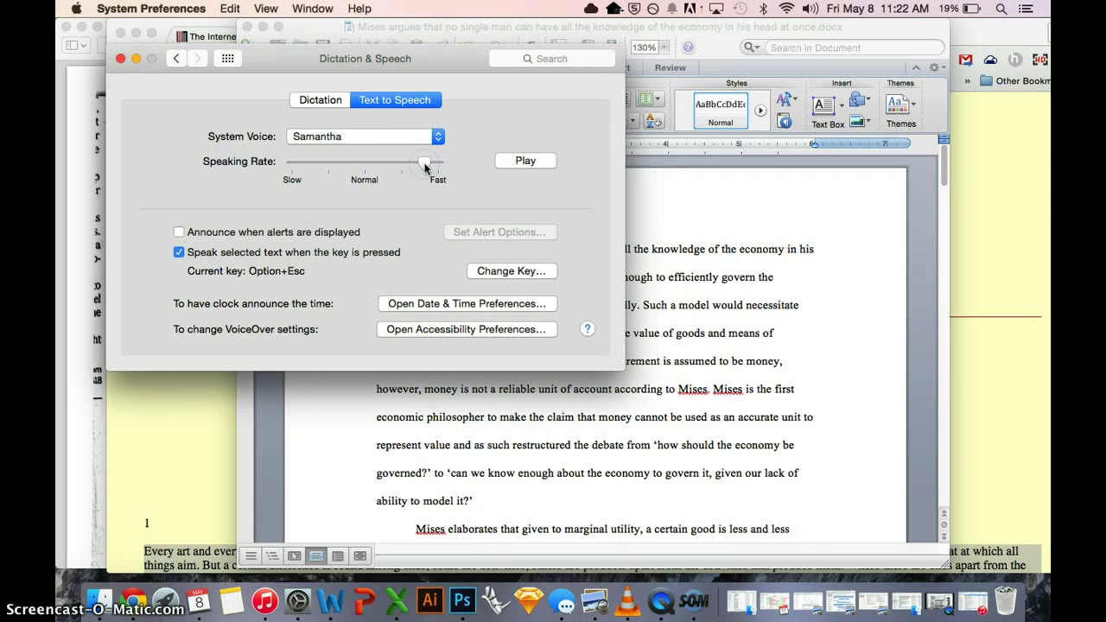
left_click_drag(423, 162, 394, 162)
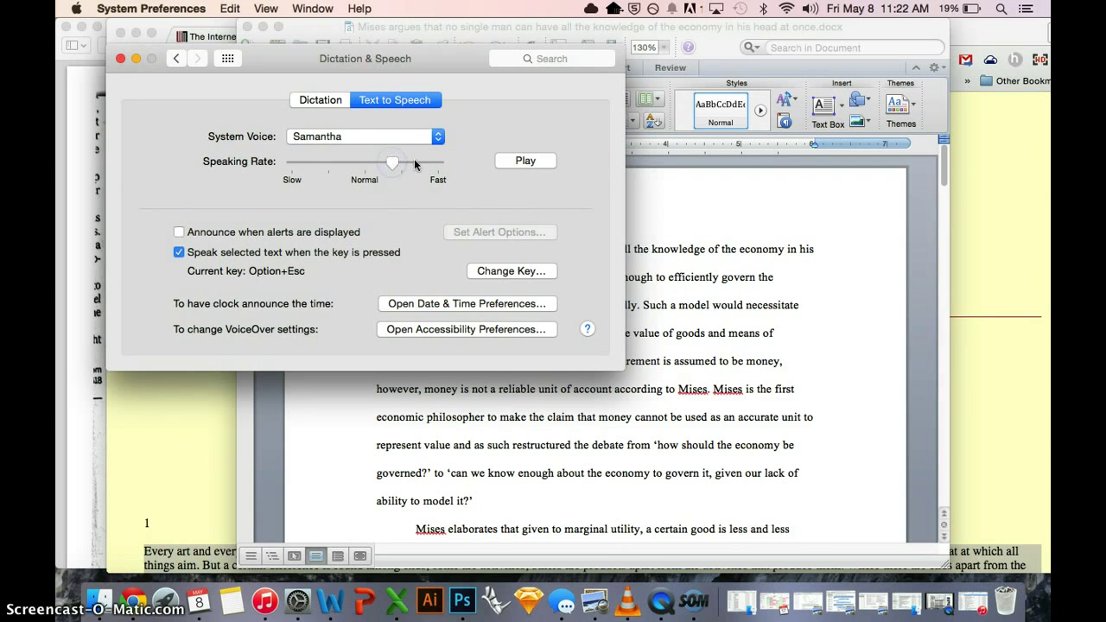
left_click(525, 159)
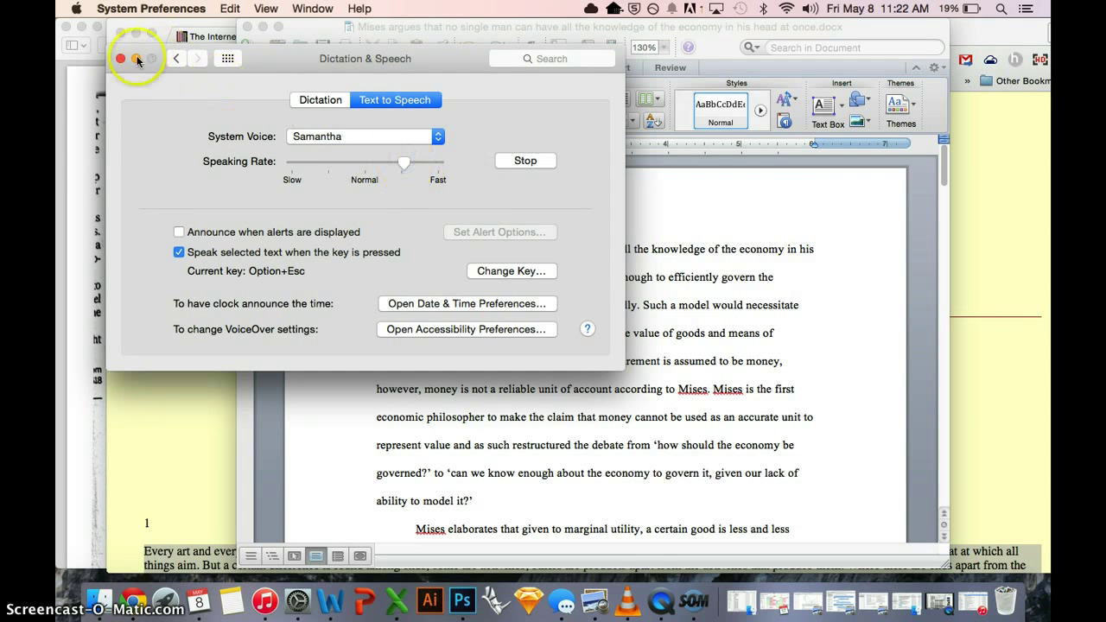
Step: Select the whole Mises essay and send it to iTunes as a spoken track named Mises, voiced by Samantha
left_click(121, 59)
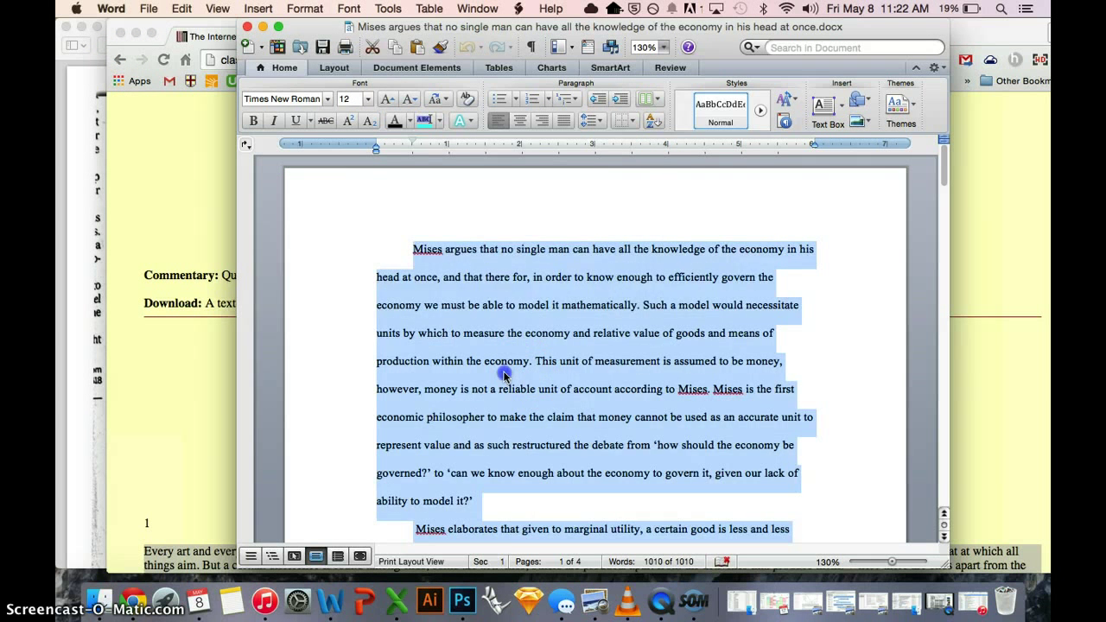
left_click(481, 332)
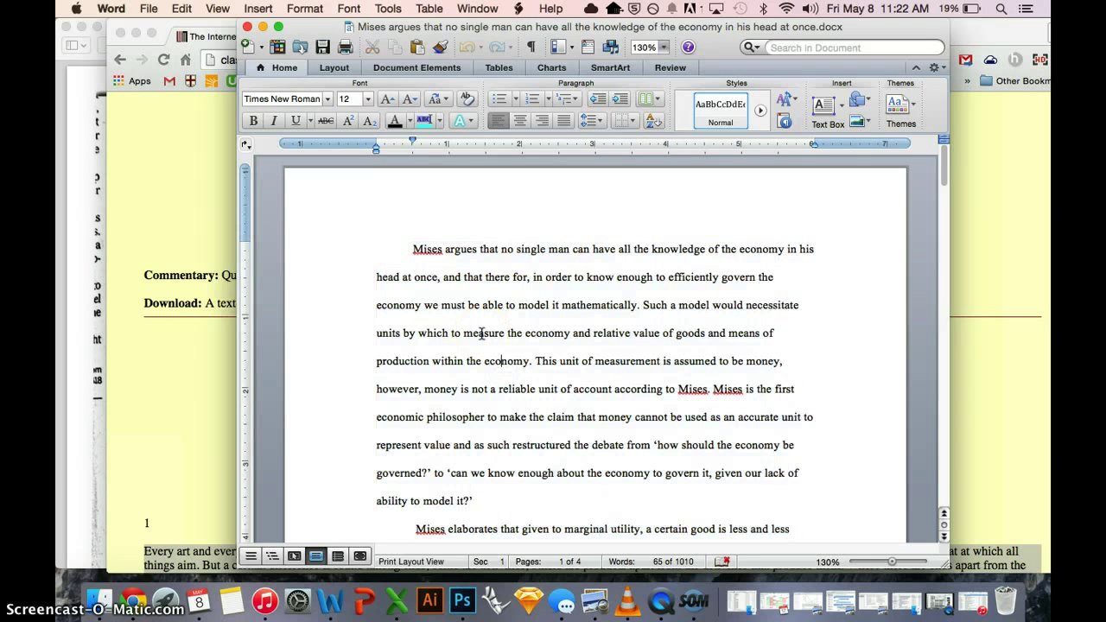
key("cmd+a")
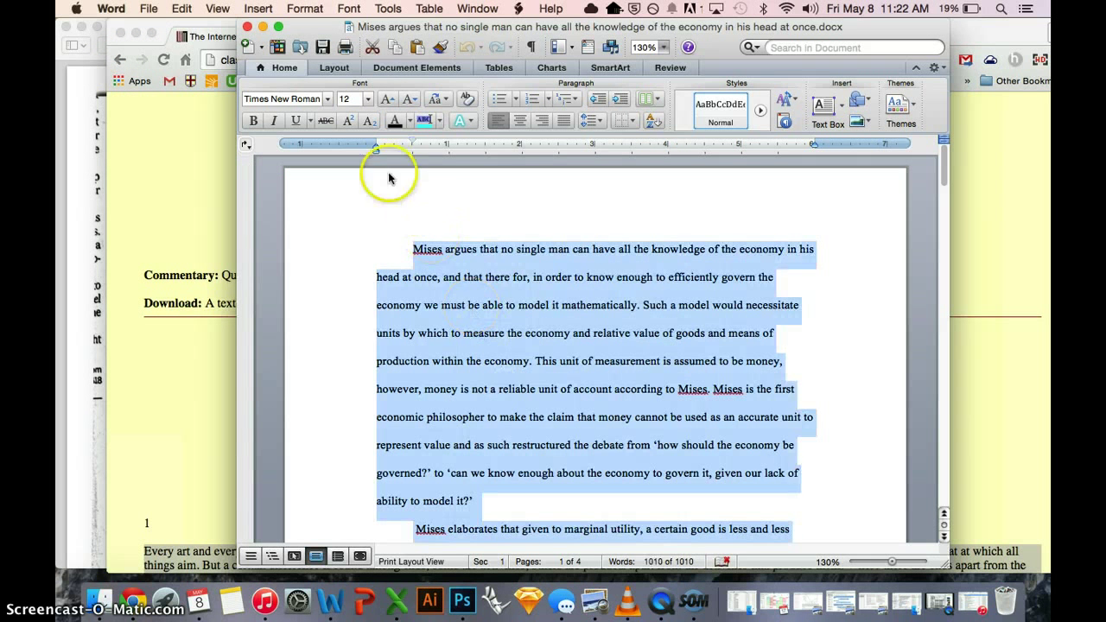
left_click(111, 8)
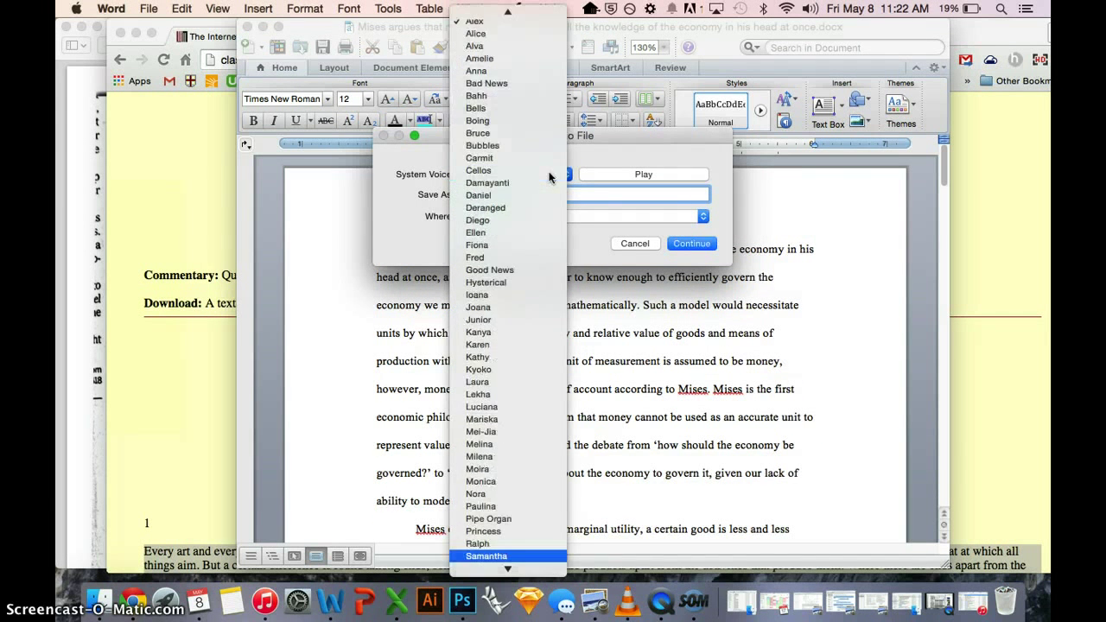
left_click(485, 556)
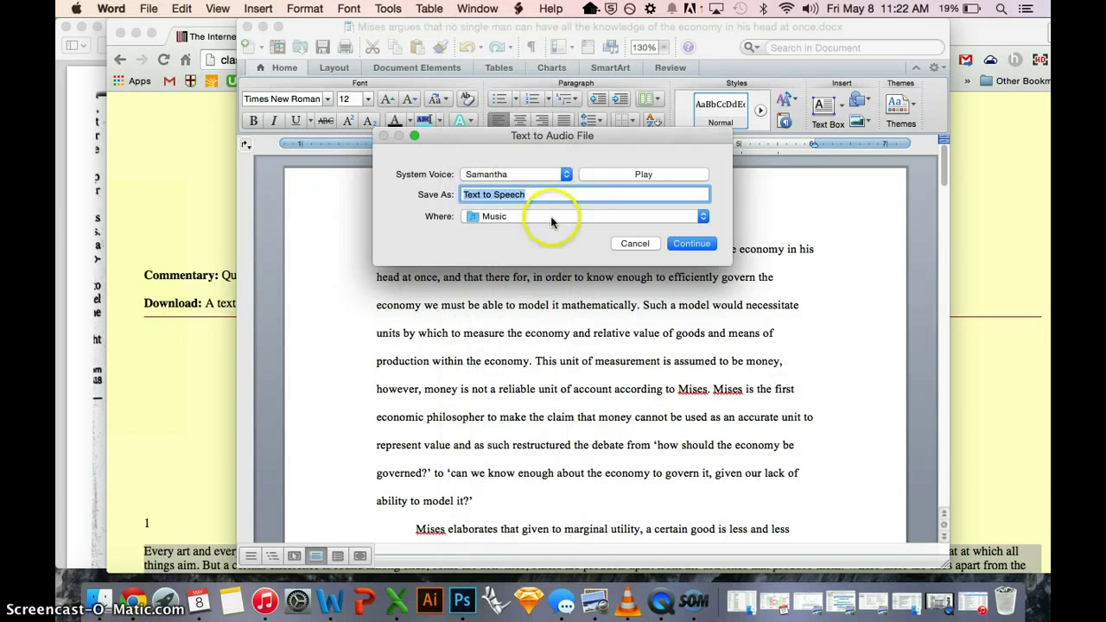
type("Mise")
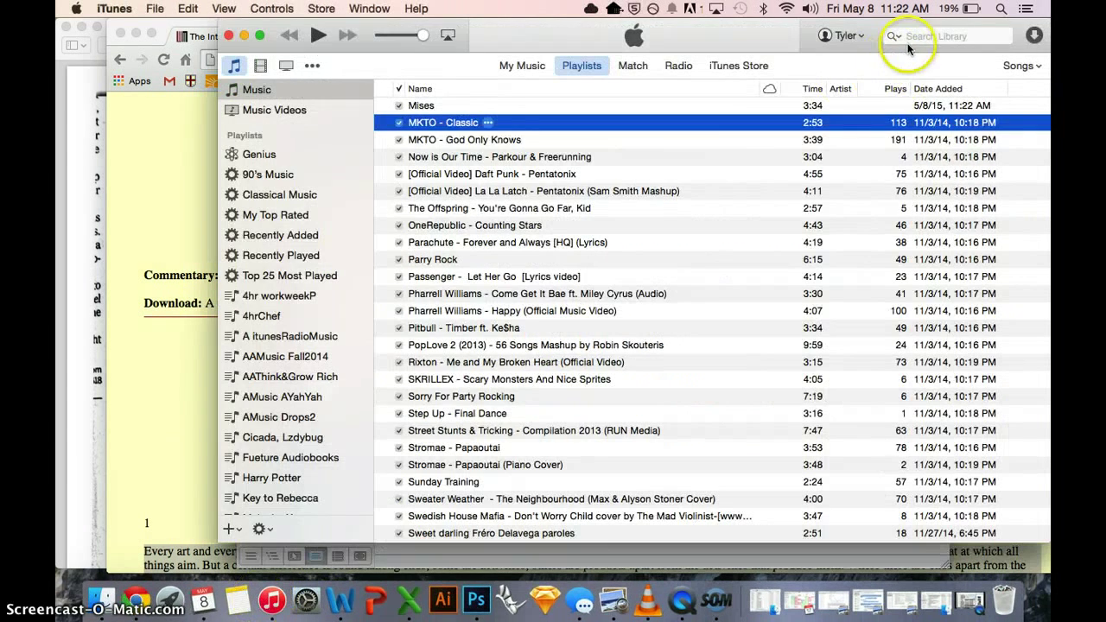
Step: Search the iTunes library for 'mises' and pause the new Mises track
type("mises")
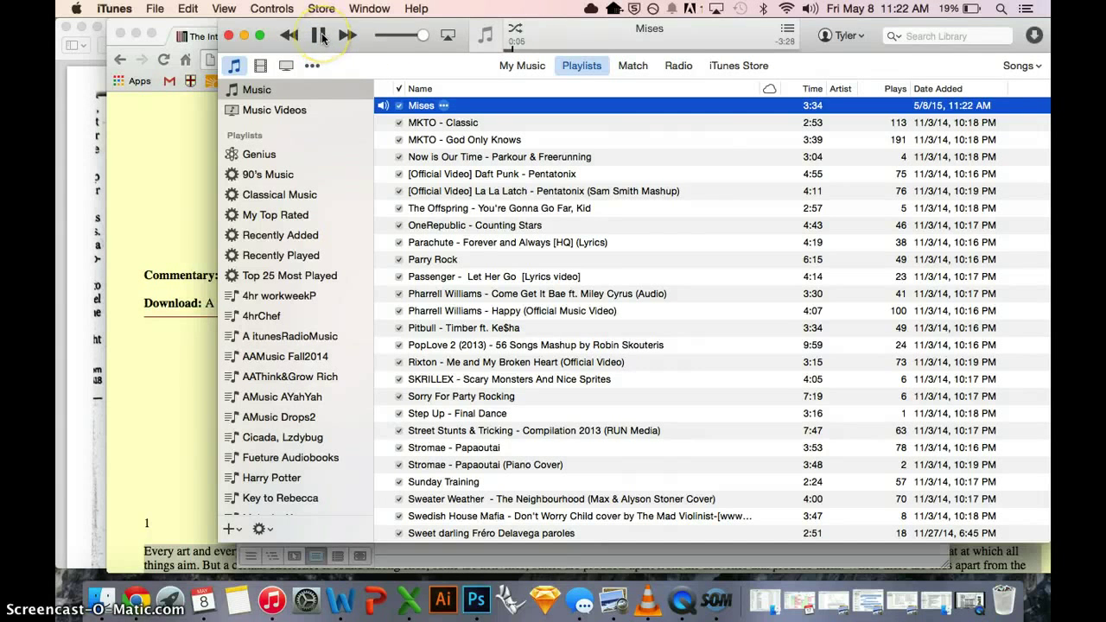
left_click(318, 35)
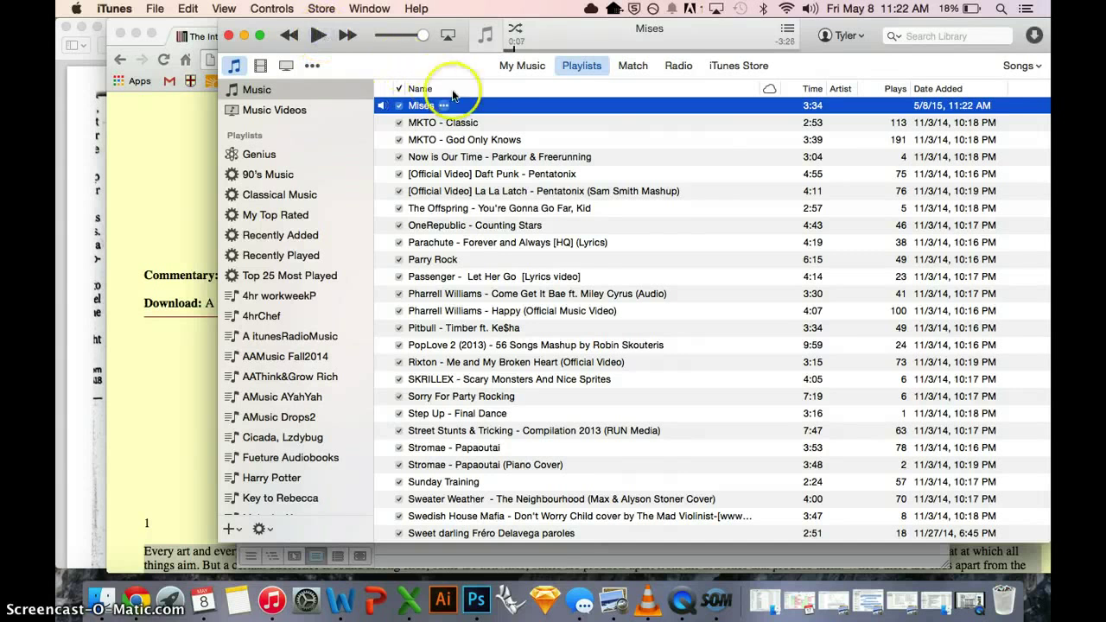
mouse_move(287, 140)
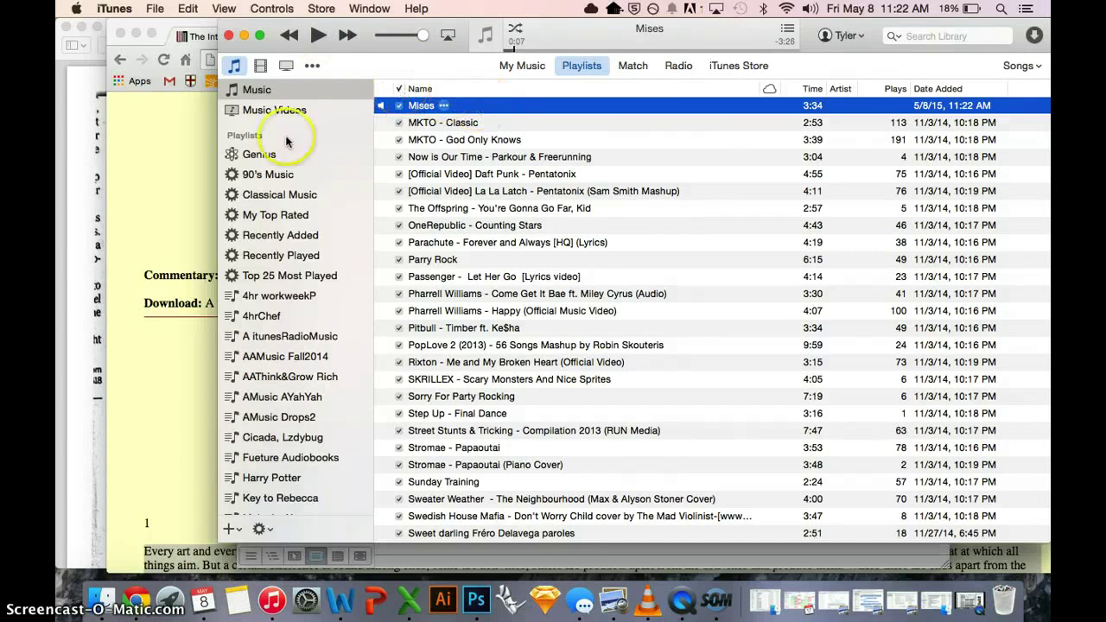
mouse_move(194, 193)
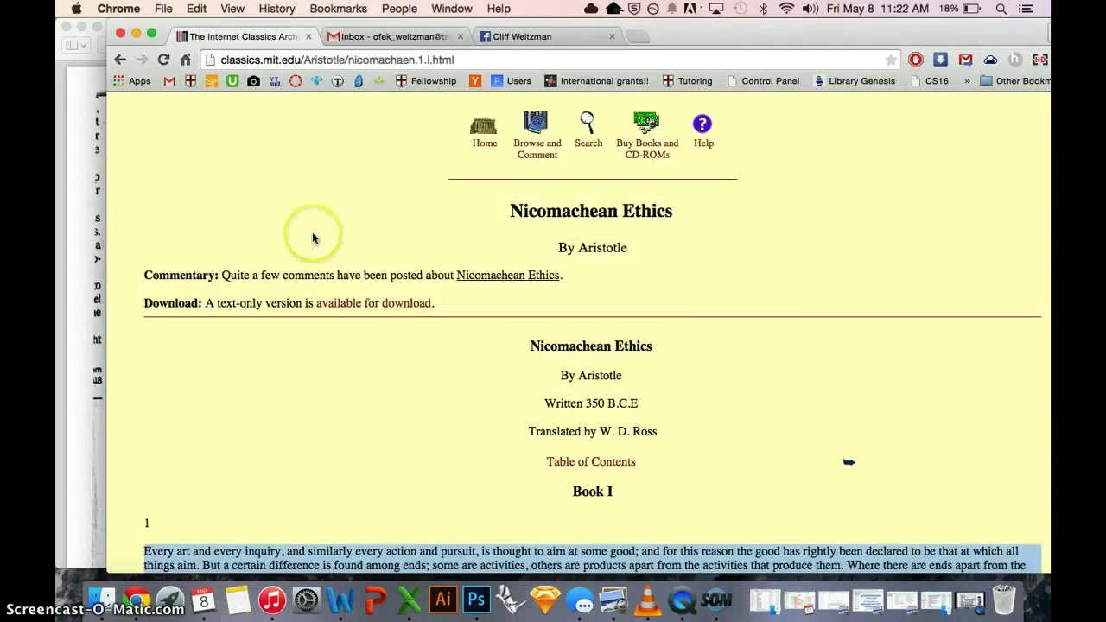
Step: Convert the Nicomachean Ethics page text into a spoken track named Aristotle, voiced by Samantha, saved in Music
scroll("down", 3)
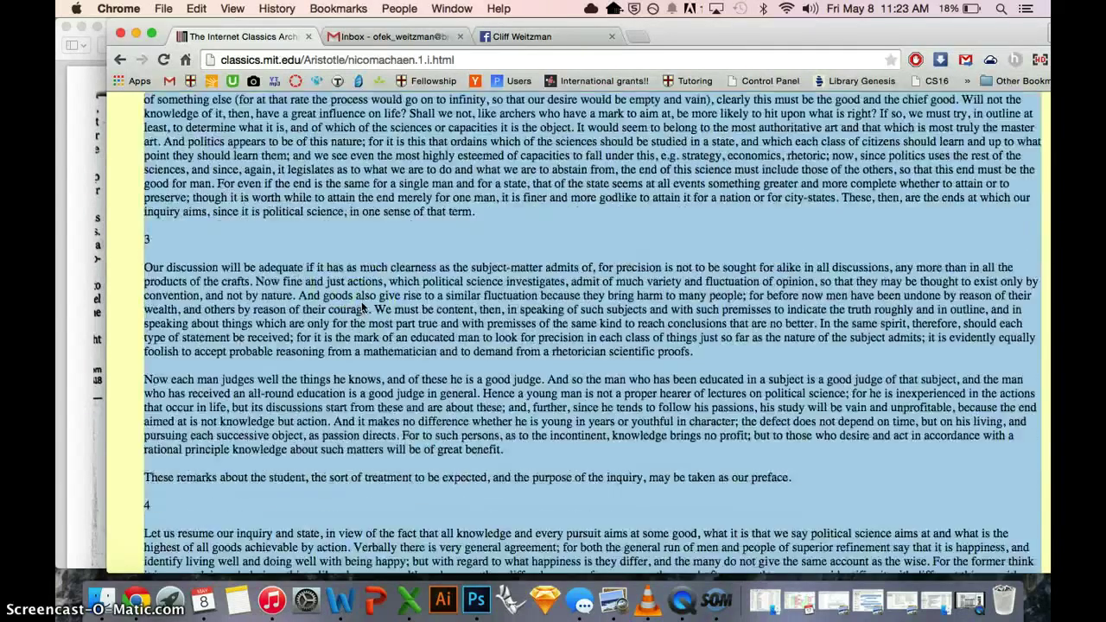
scroll("down", 3)
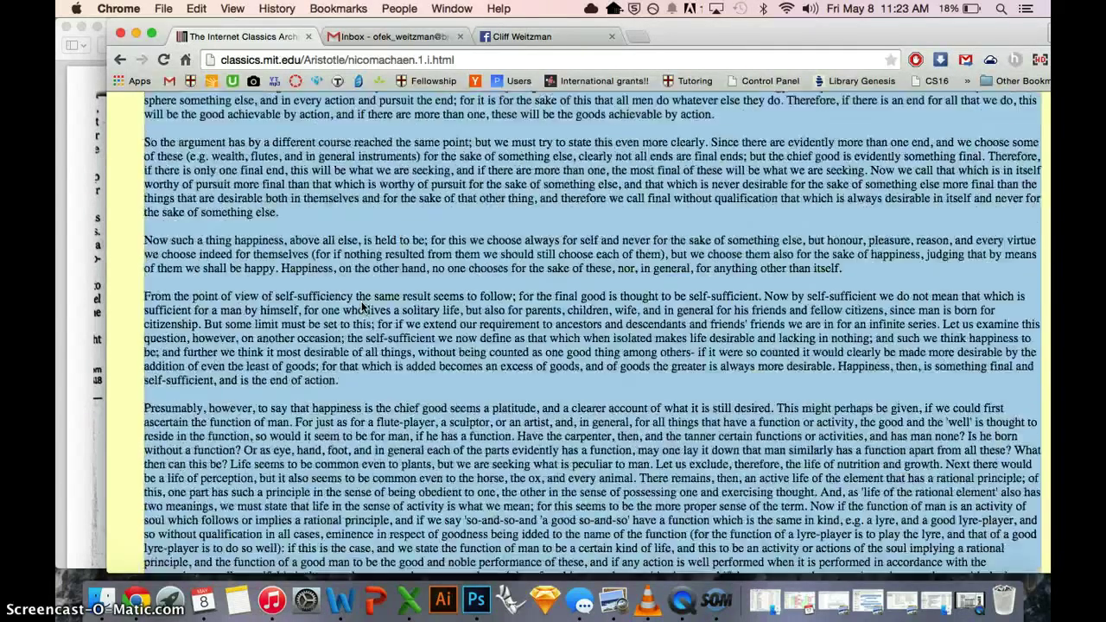
scroll("up", 3)
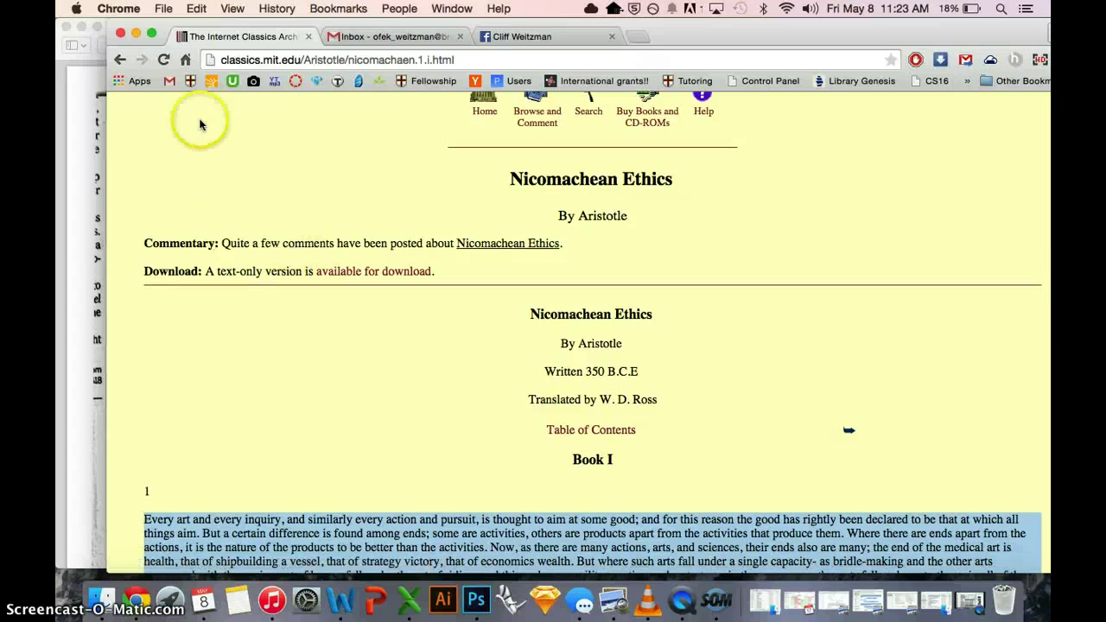
left_click(118, 9)
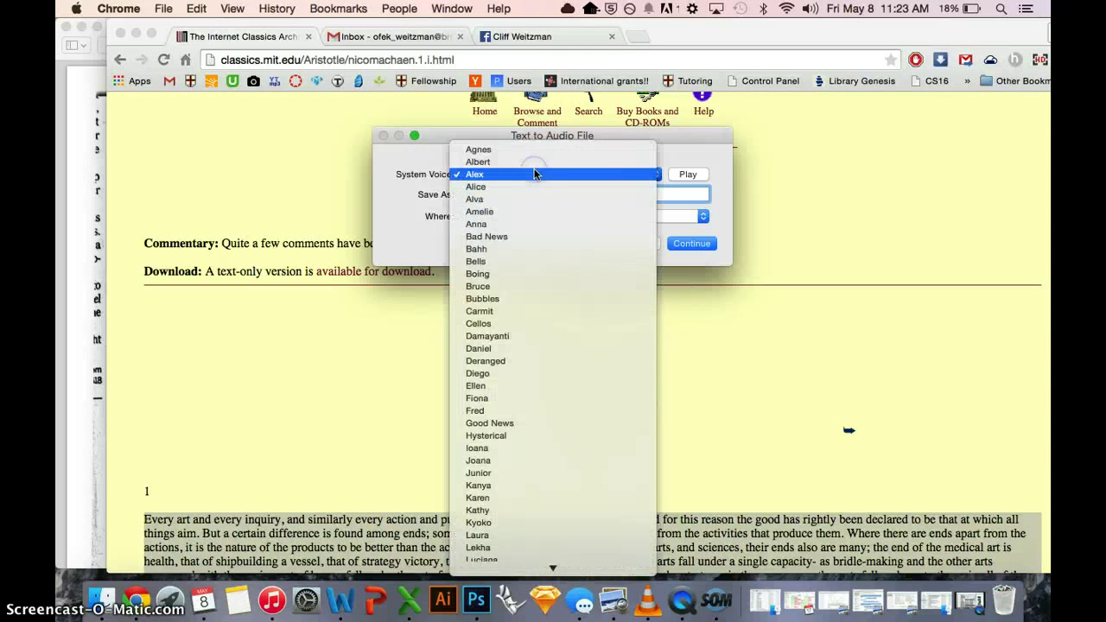
scroll("down", 3)
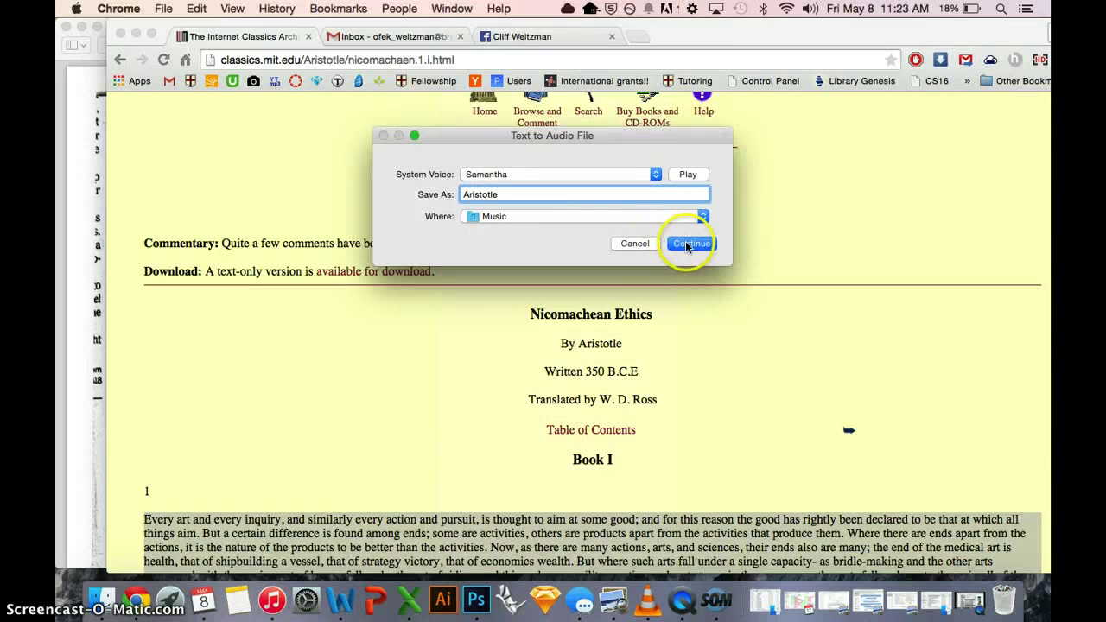
left_click(691, 242)
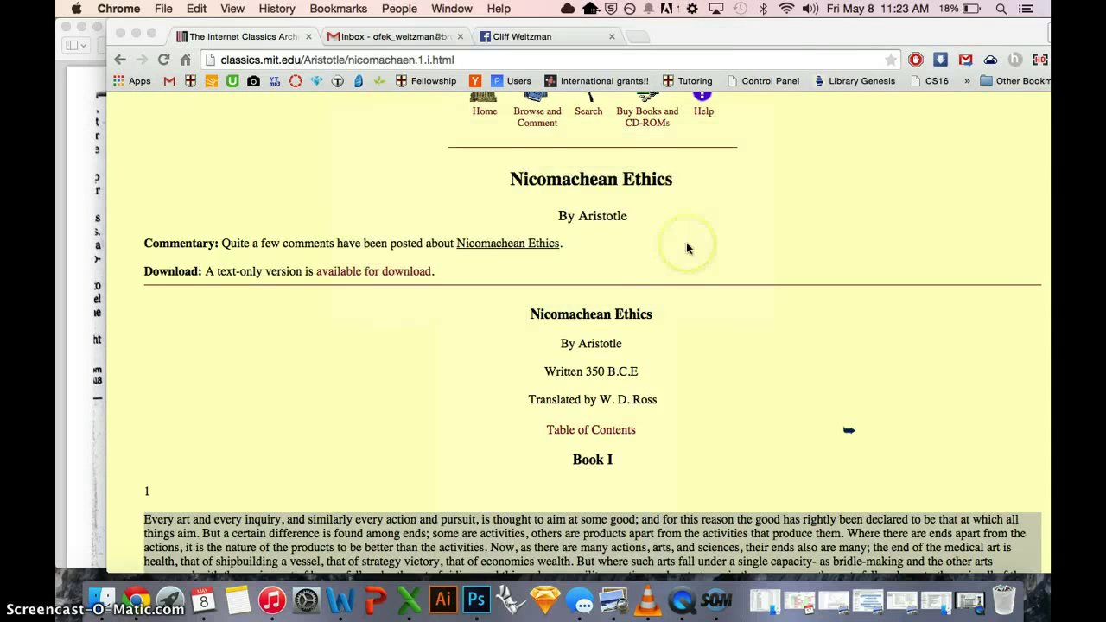
scroll("down", 3)
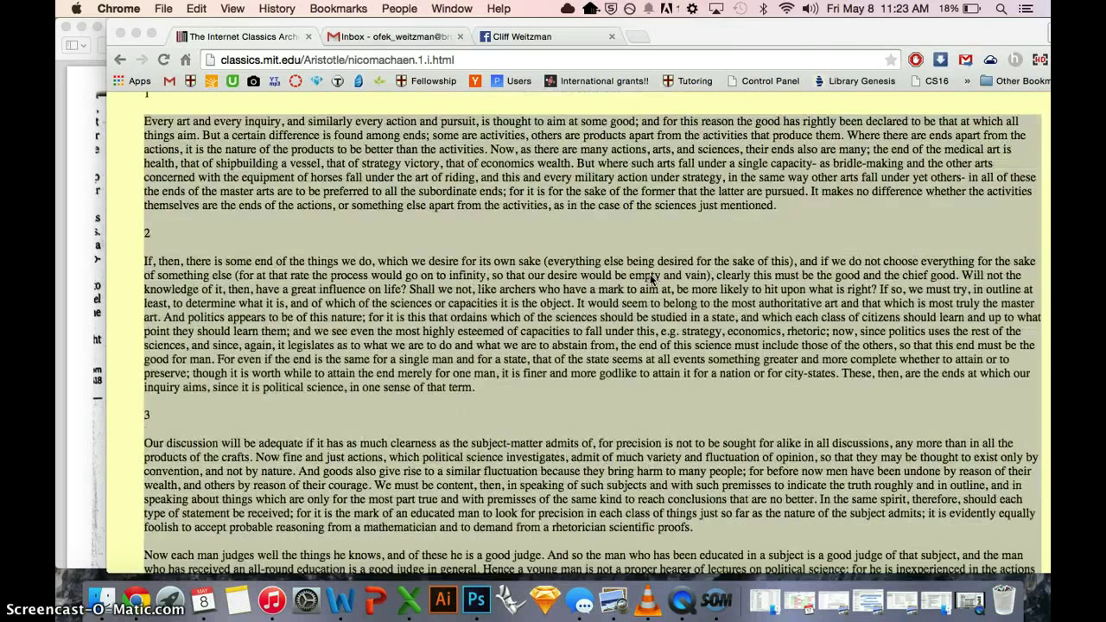
scroll("up", 3)
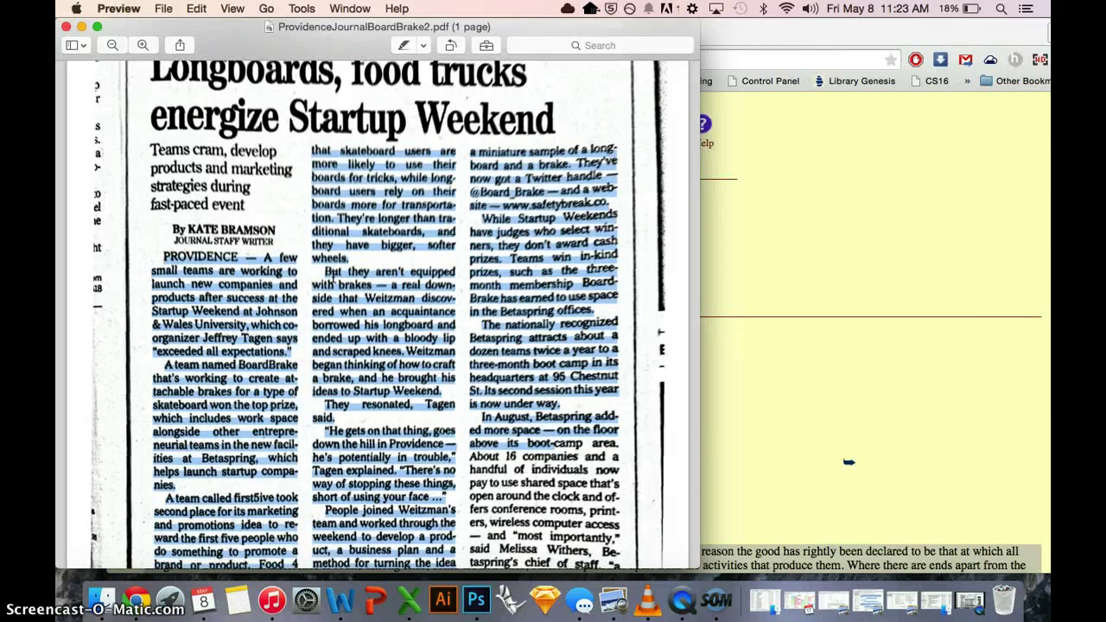
Step: Scroll through the Longboards newspaper article in Preview with its text selected
scroll("down", 3)
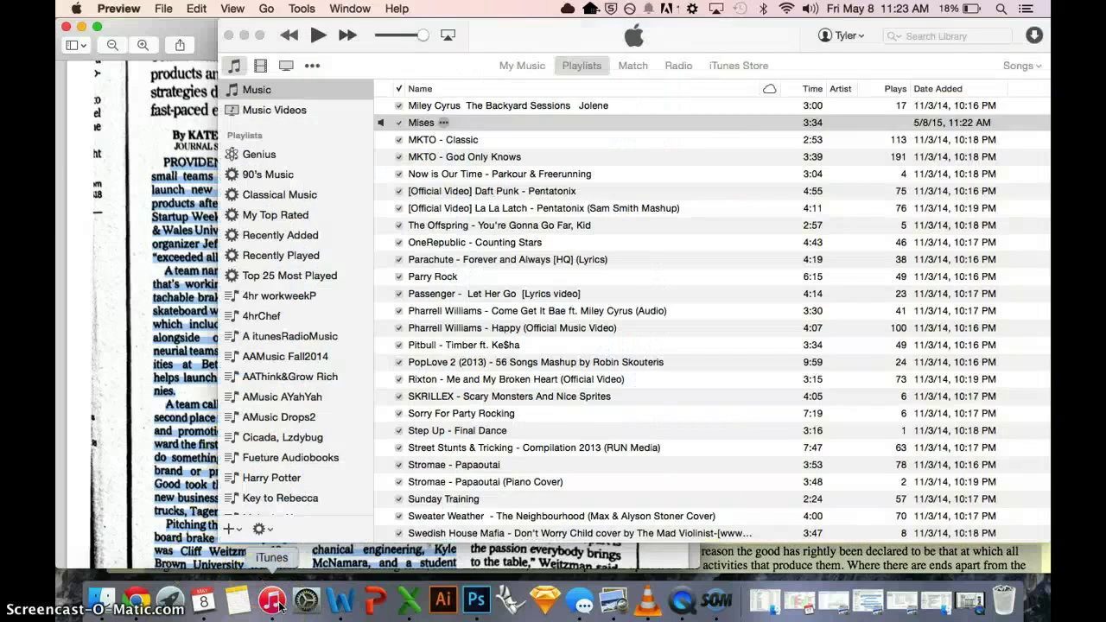
Step: Return to the top of the iTunes song list and play the new 26:51 Aristotle track
left_click(273, 598)
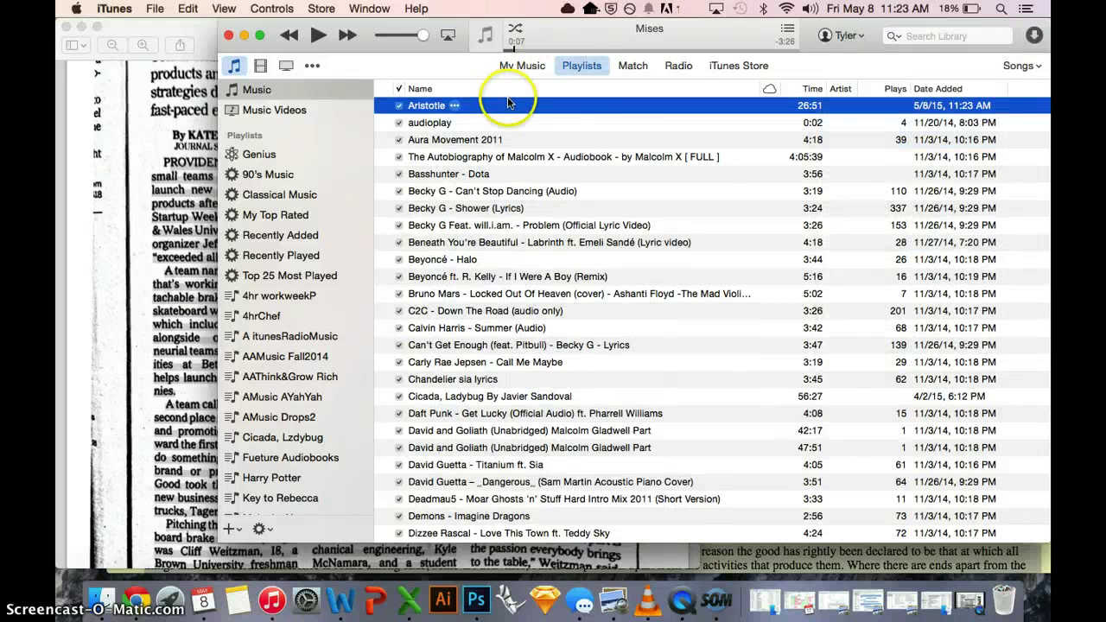
mouse_move(609, 102)
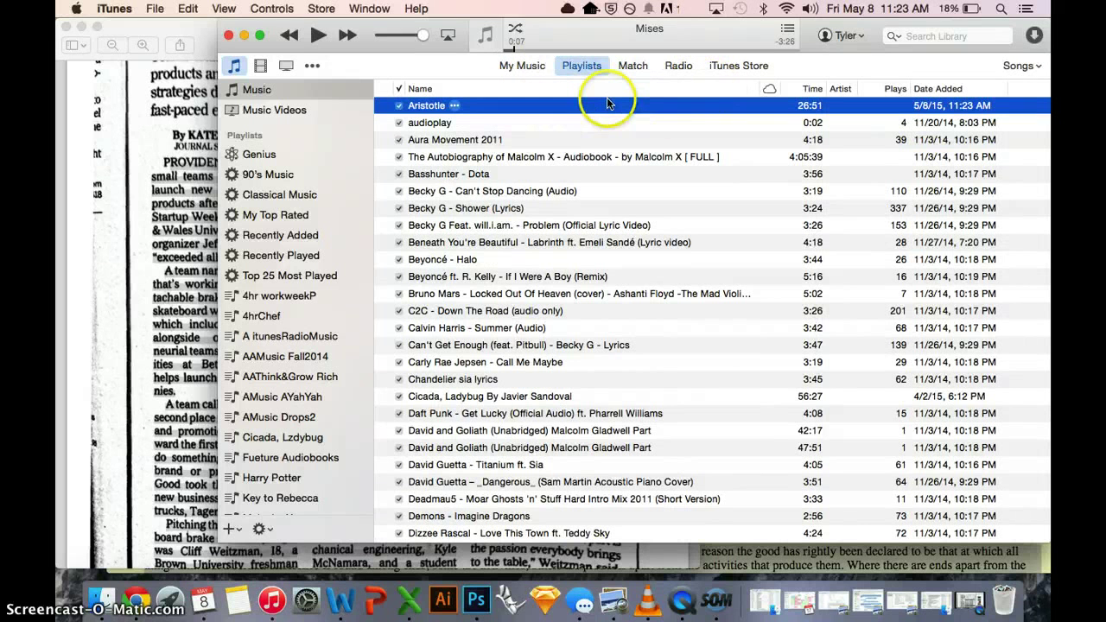
double_click(434, 105)
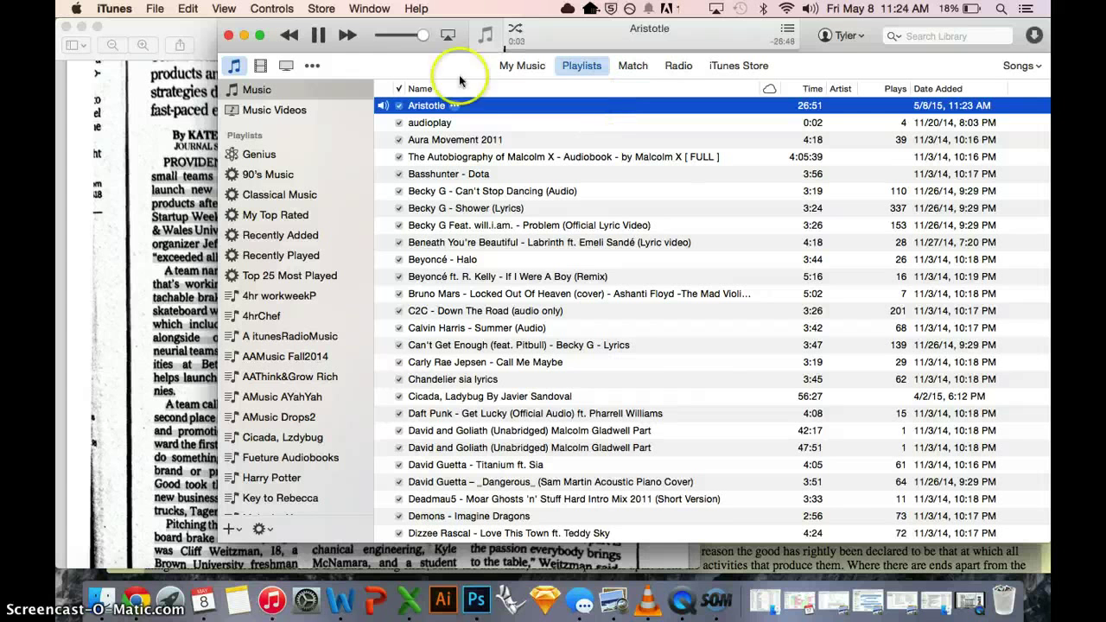
left_click(318, 35)
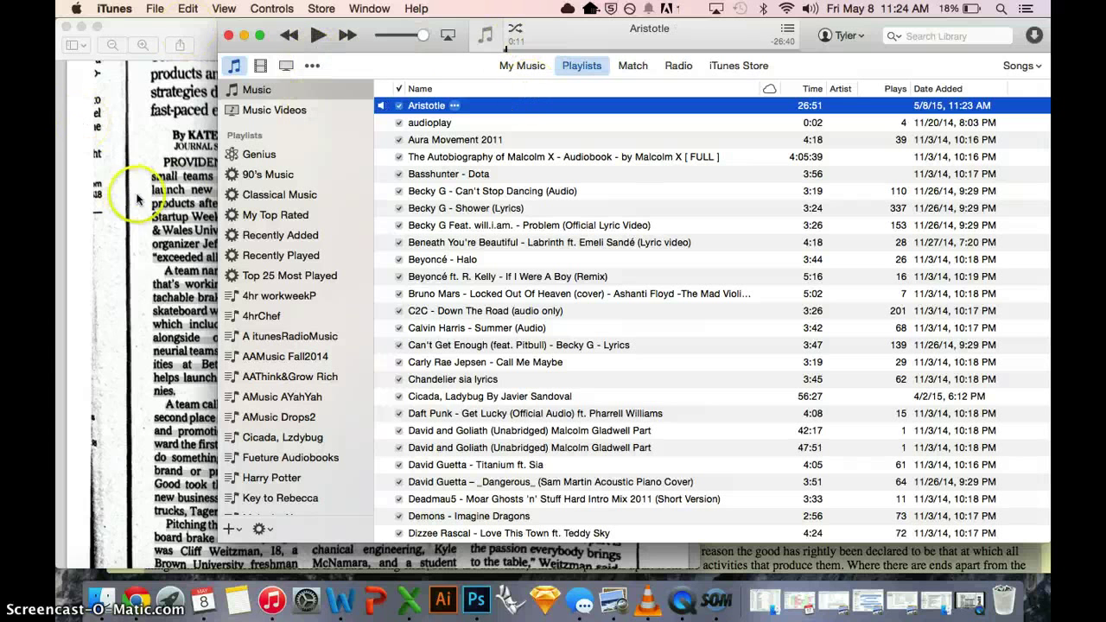
mouse_move(446, 190)
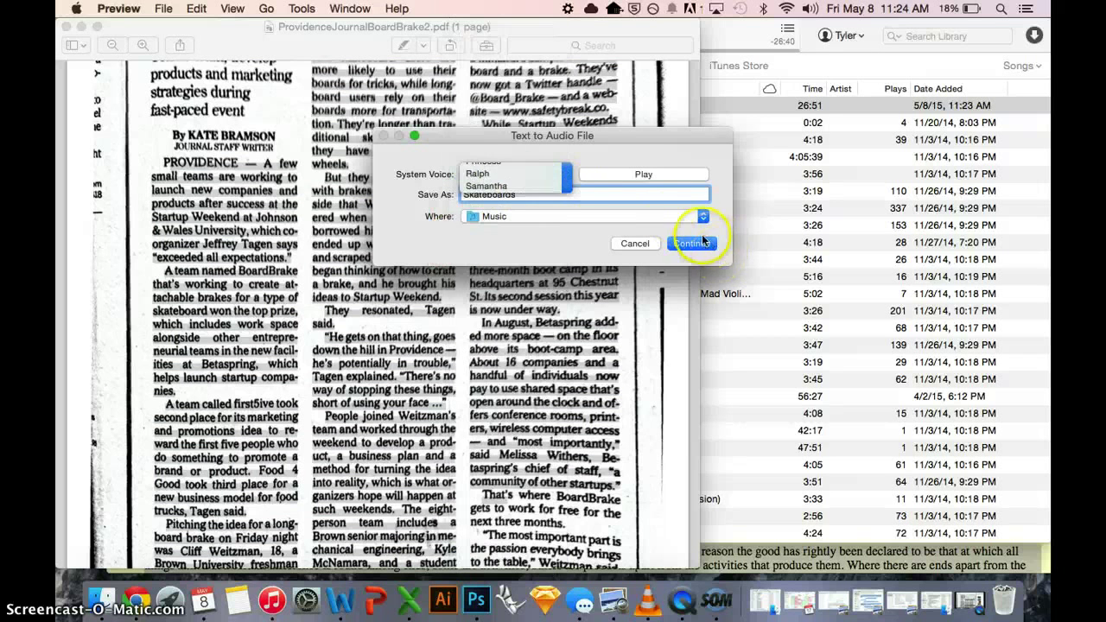
Step: Confirm creating the Skateboards audio file from the article and switch to iTunes
left_click(691, 242)
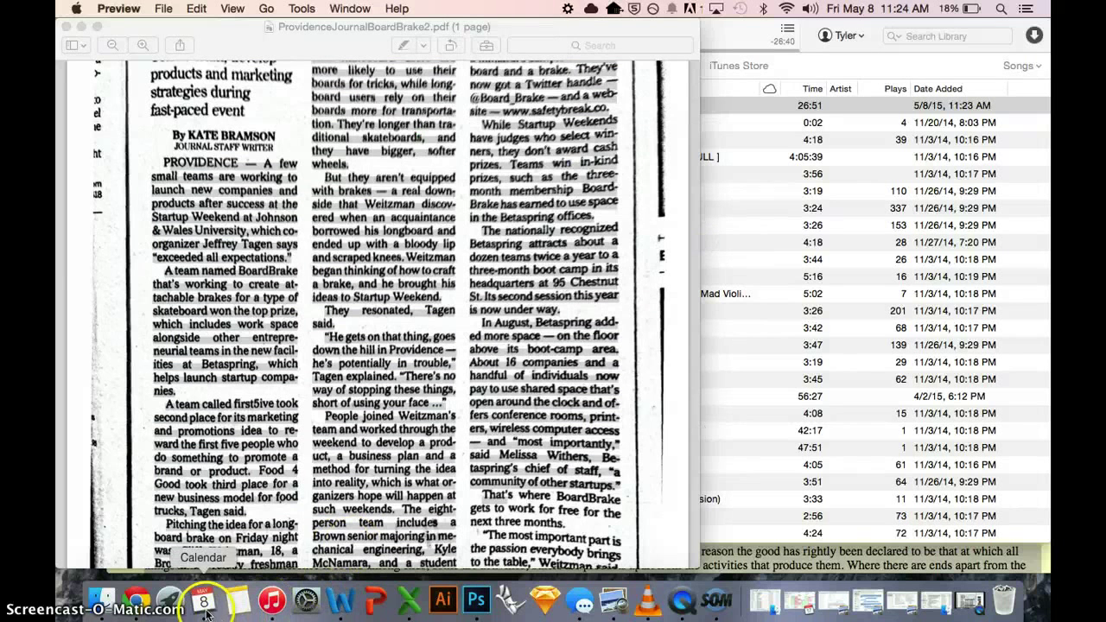
mouse_move(271, 599)
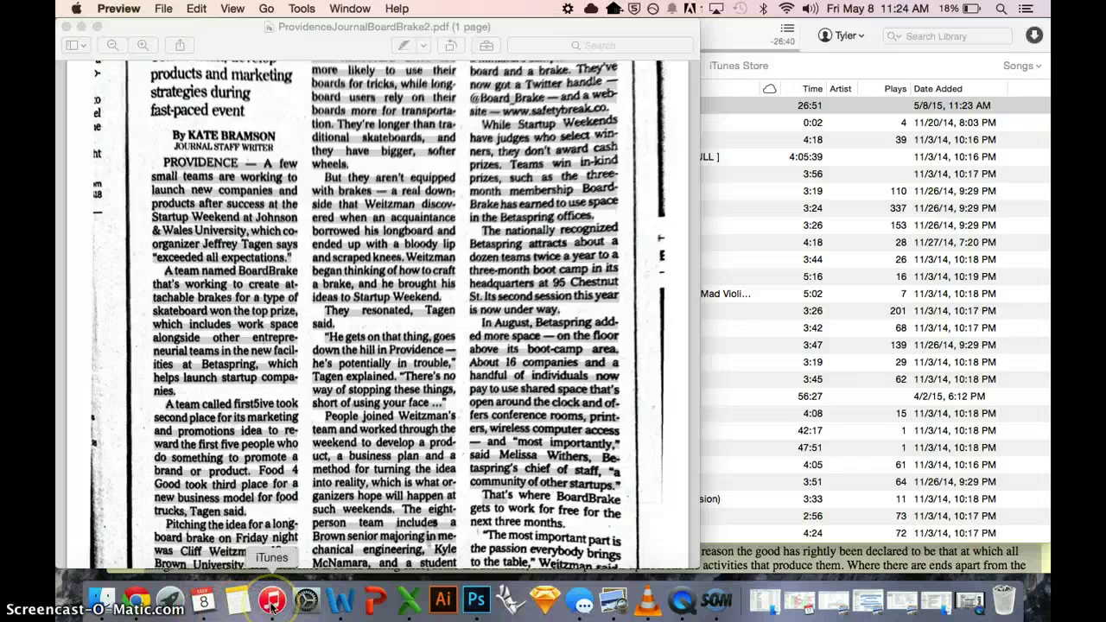
left_click(272, 598)
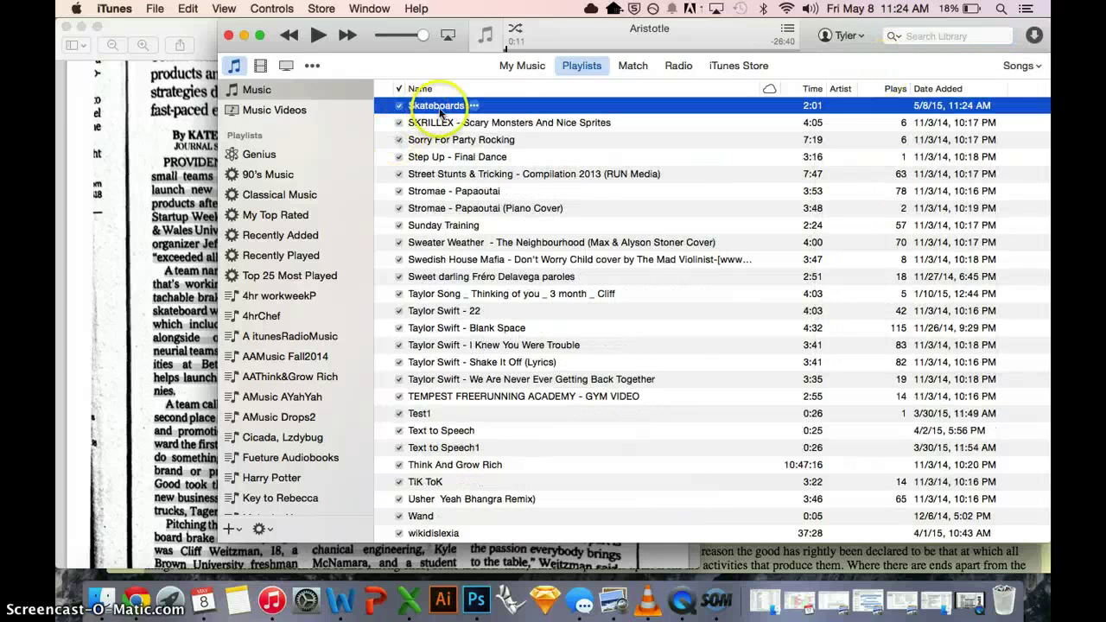
Step: Play the new 2:01 Skateboards track at the top of the song list, pausing and resuming it
double_click(435, 106)
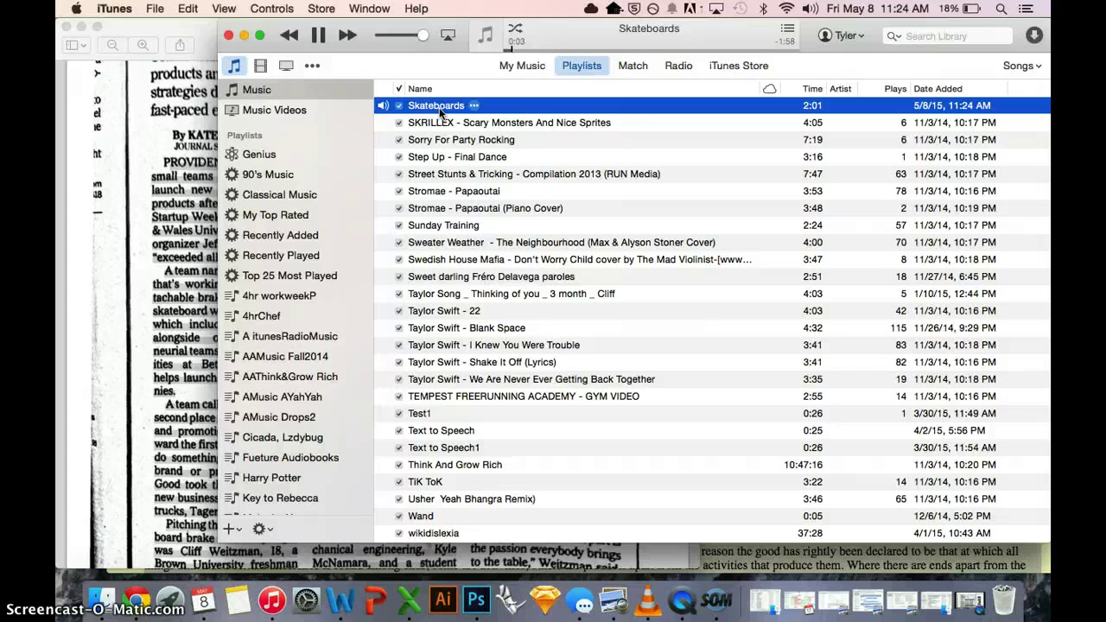
left_click(319, 34)
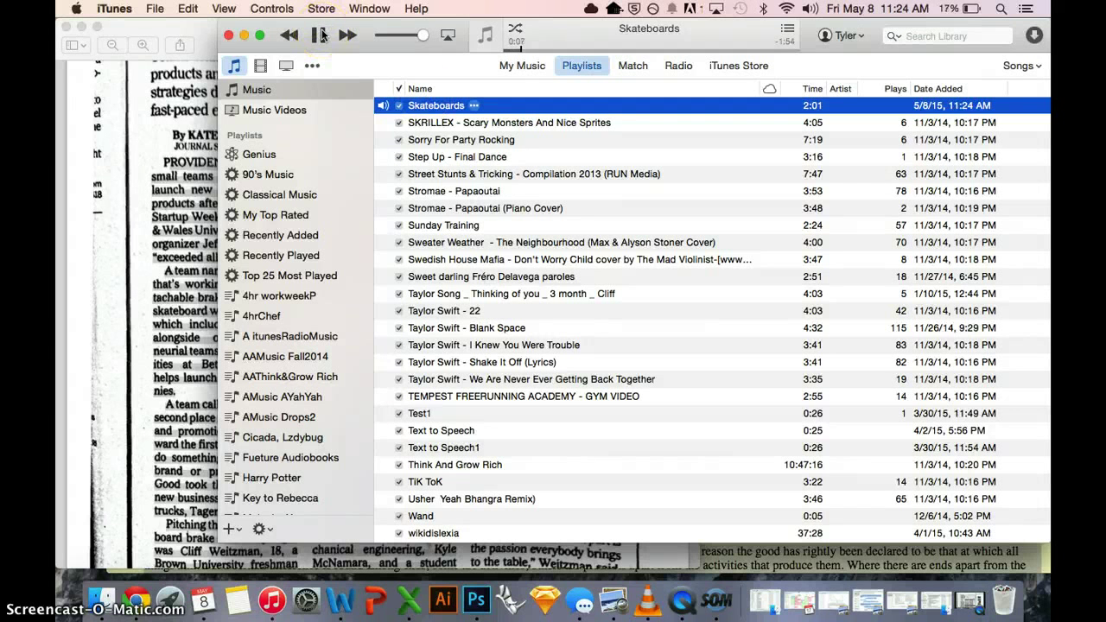
left_click(318, 34)
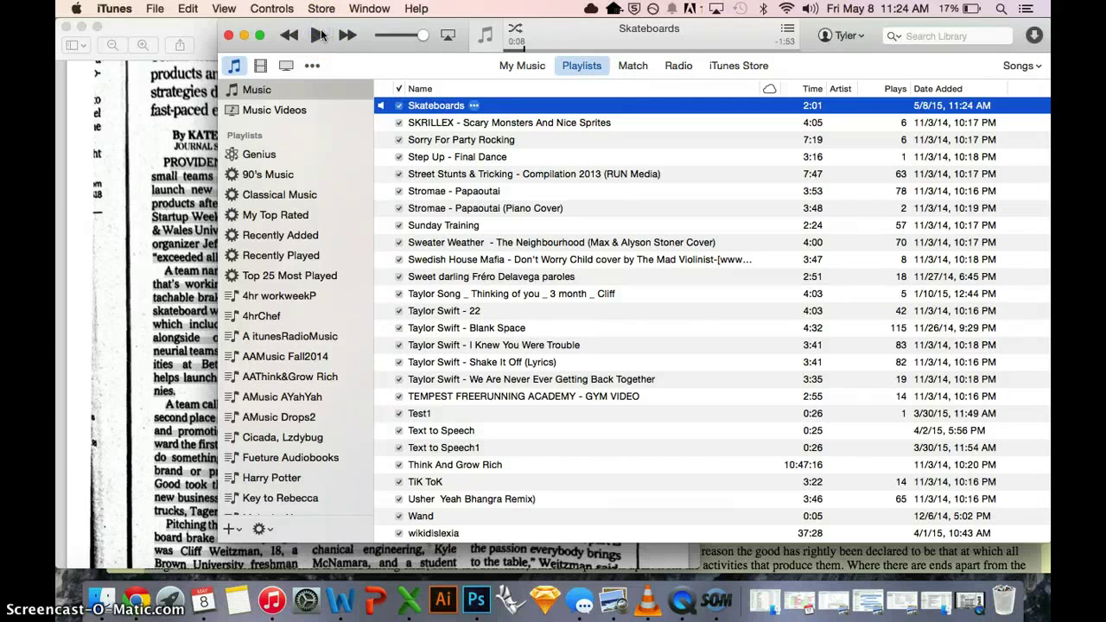